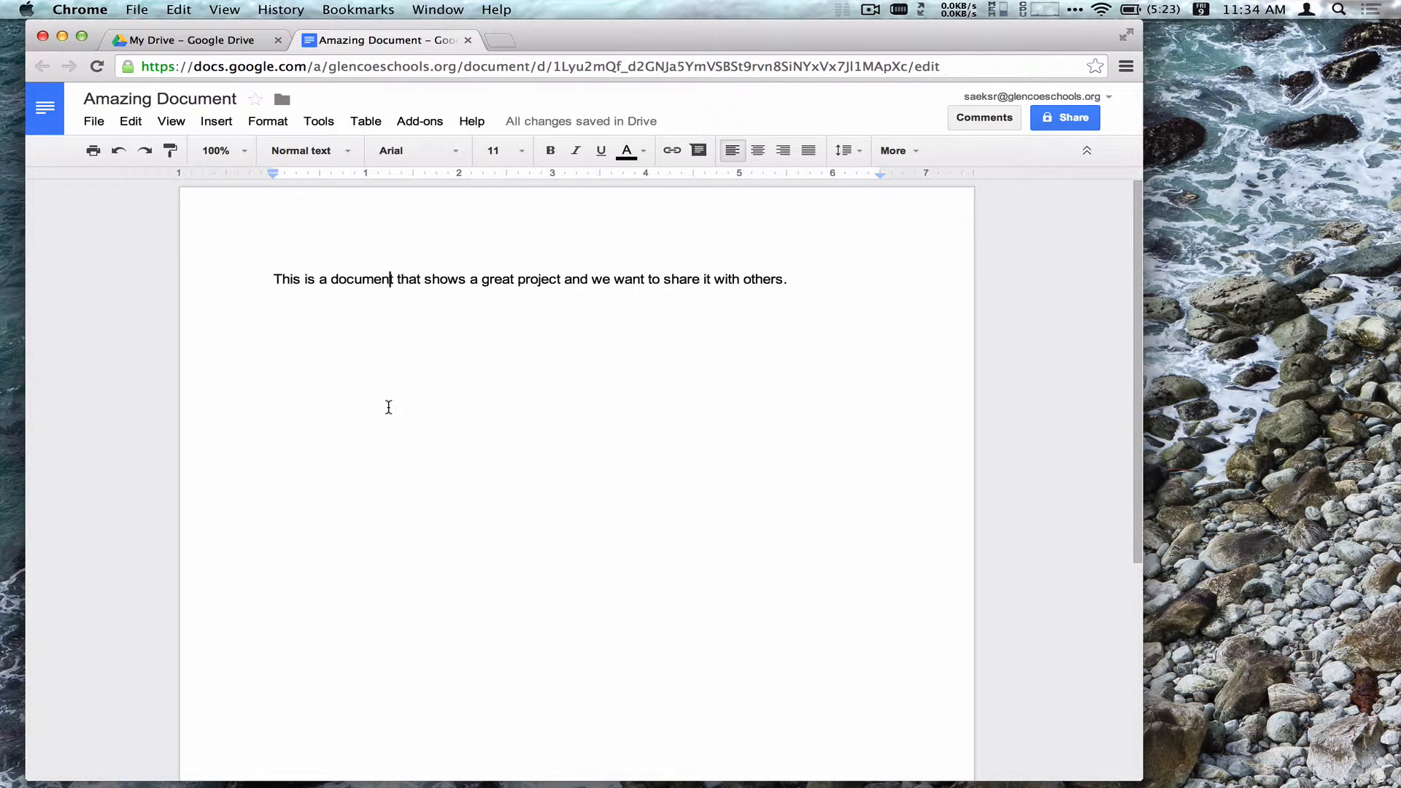
pyautogui.moveTo(813, 343)
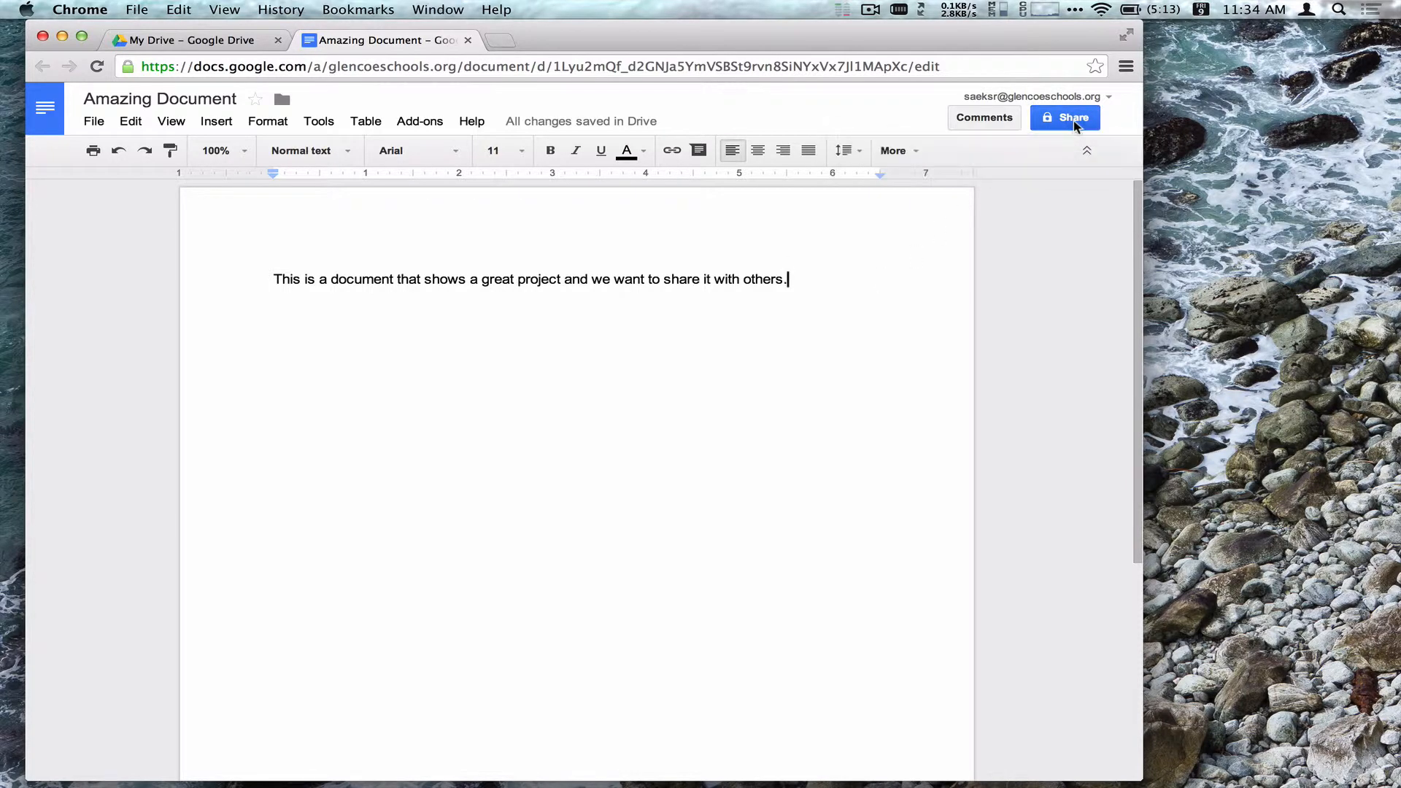
# - Open Amazing Document's sharing settings, which show it is private to the owner
pyautogui.click(1064, 116)
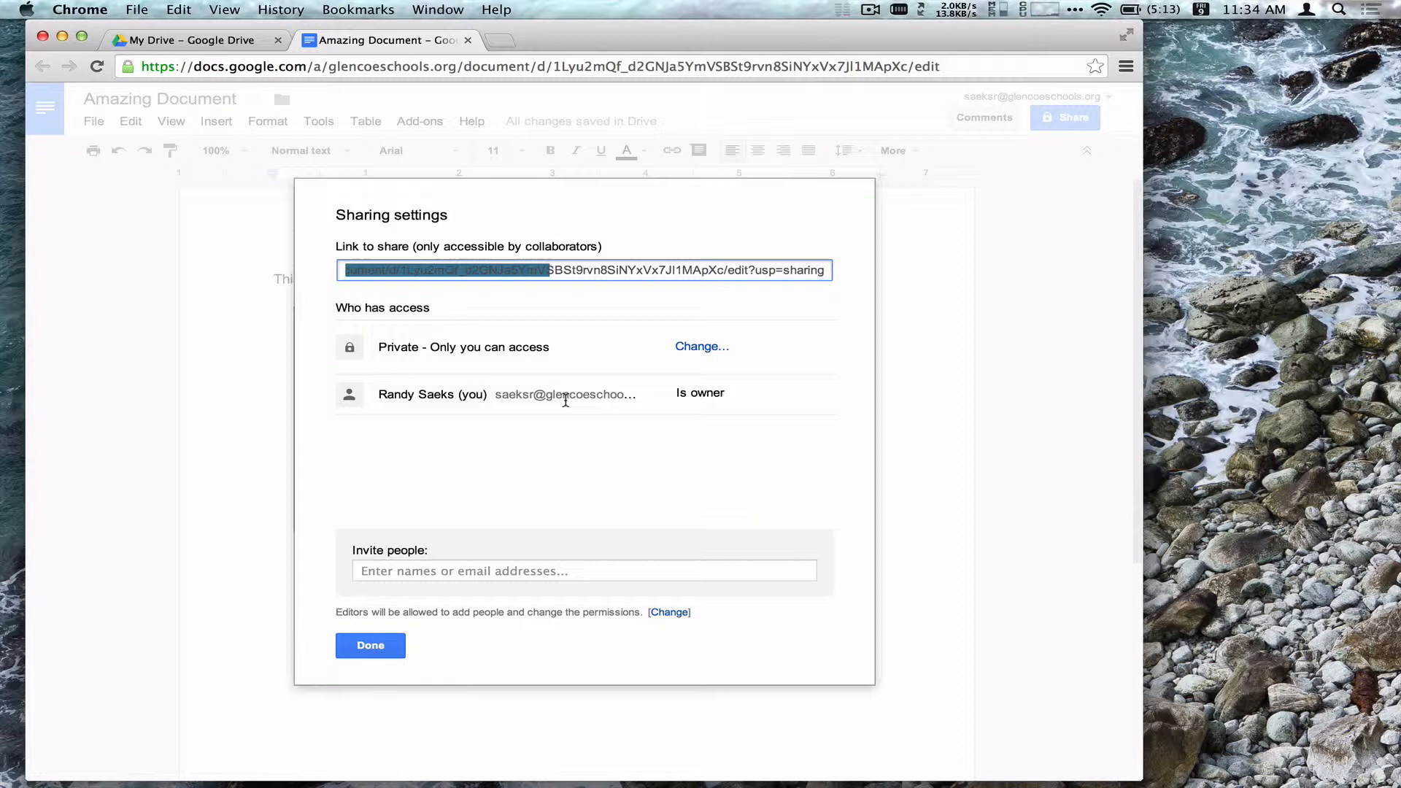
pyautogui.moveTo(562, 394)
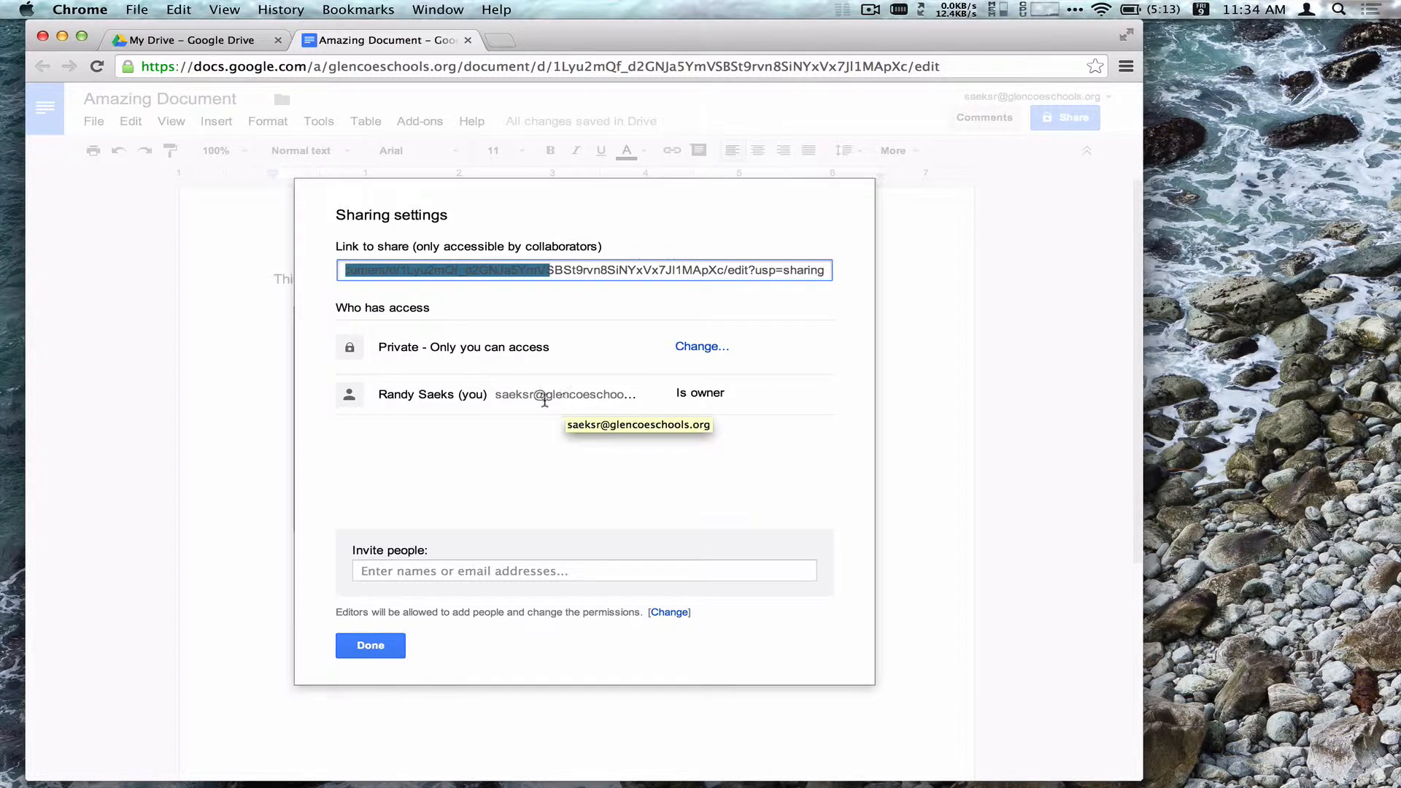
pyautogui.moveTo(436, 440)
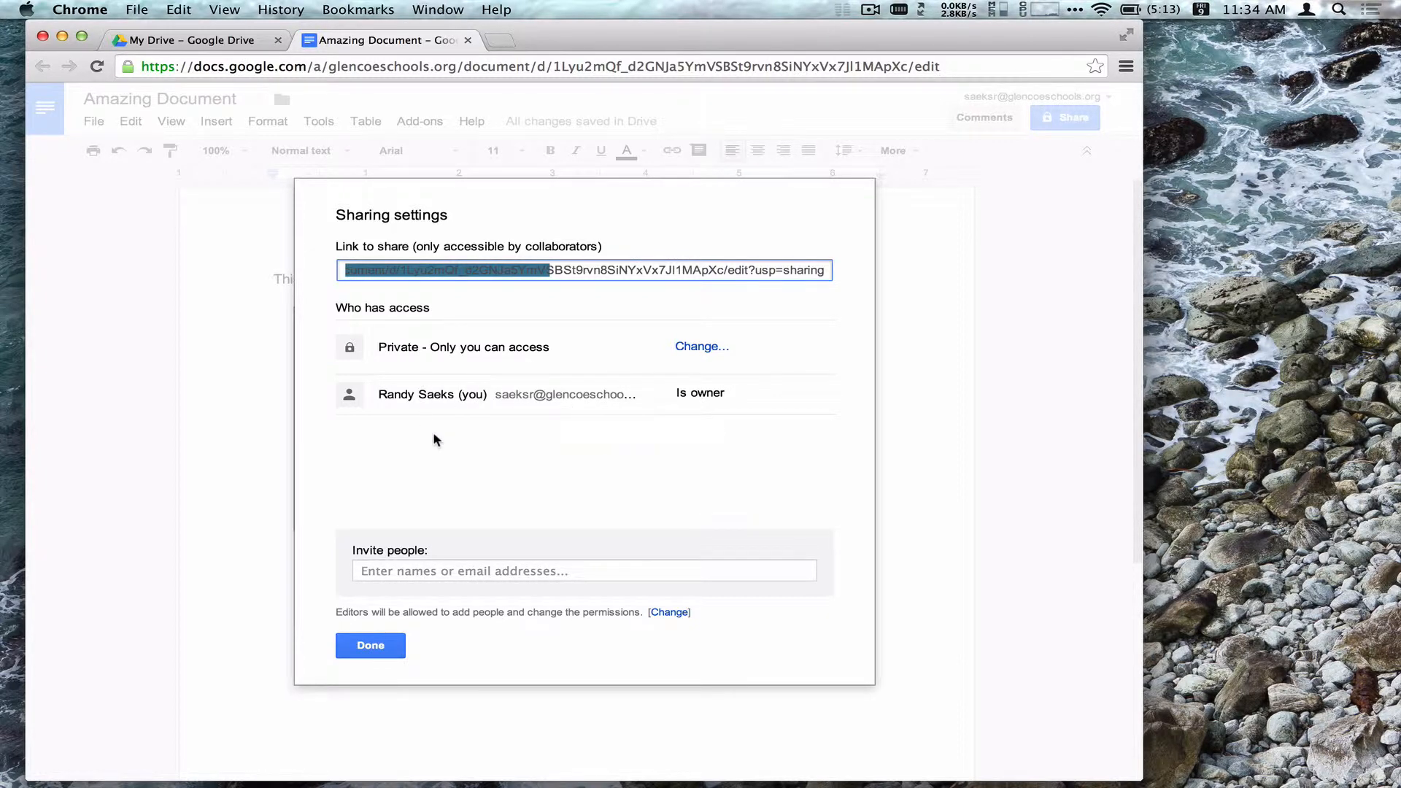
pyautogui.moveTo(441, 466)
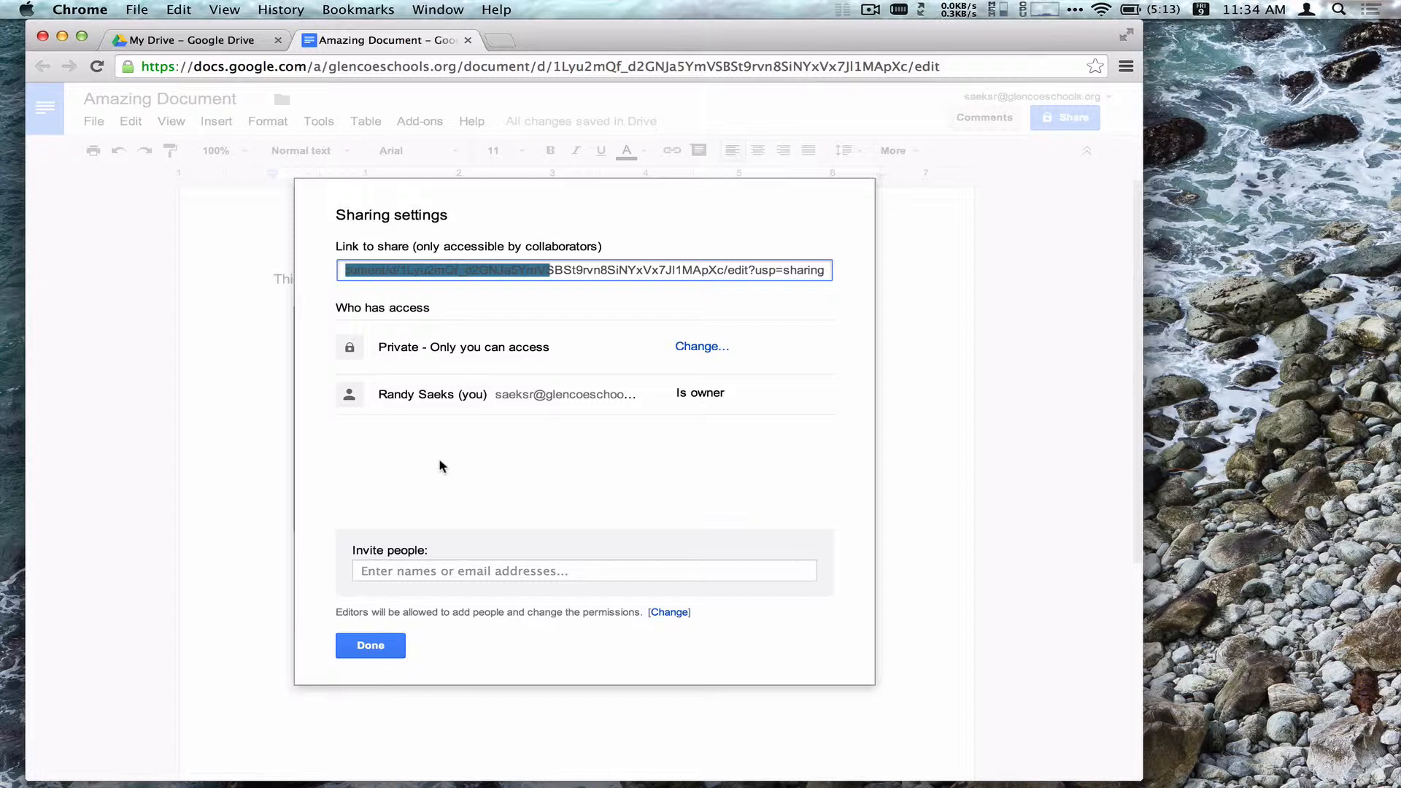
pyautogui.moveTo(405, 385)
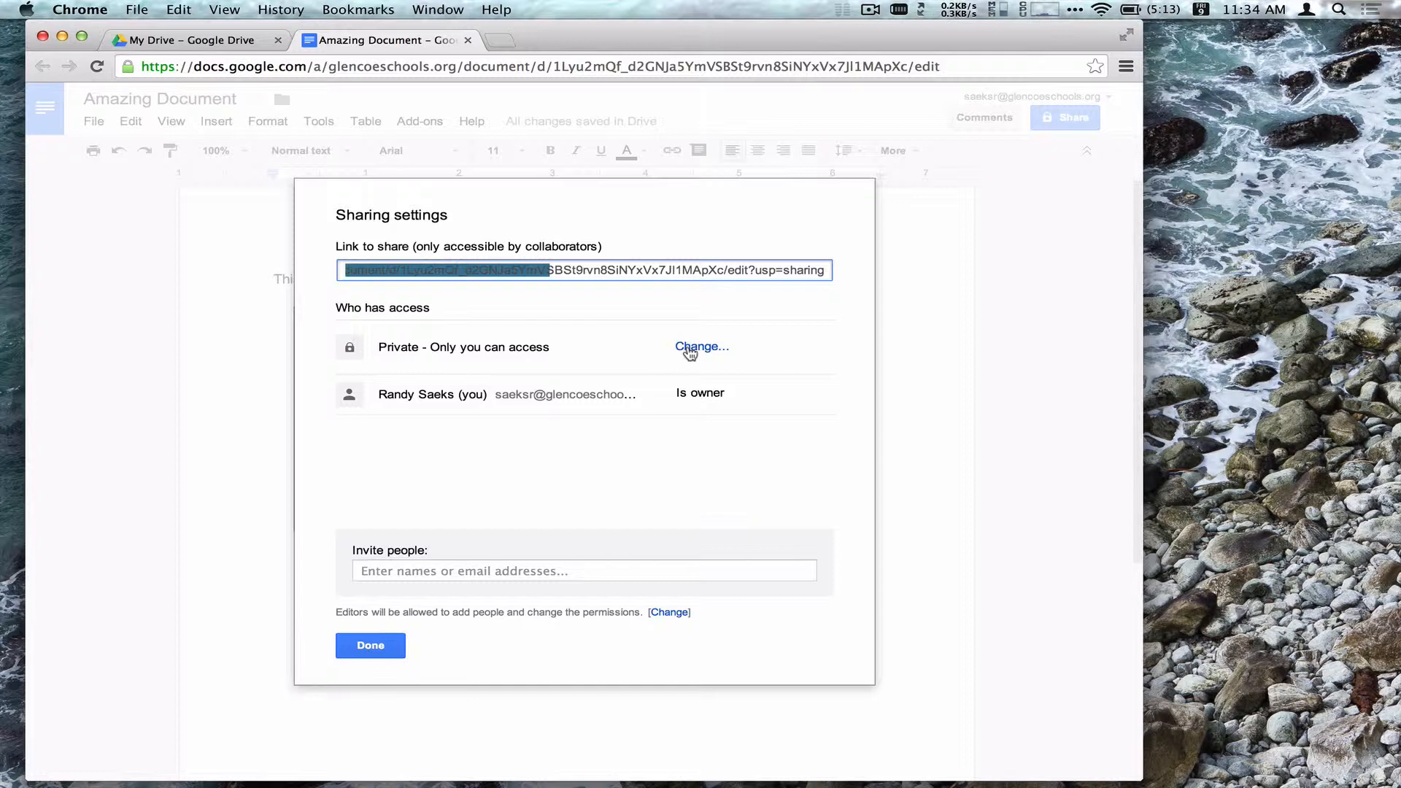
# - Change visibility from Private to 'Anyone with the link' after trying the Glencoe District 35 options
pyautogui.click(701, 347)
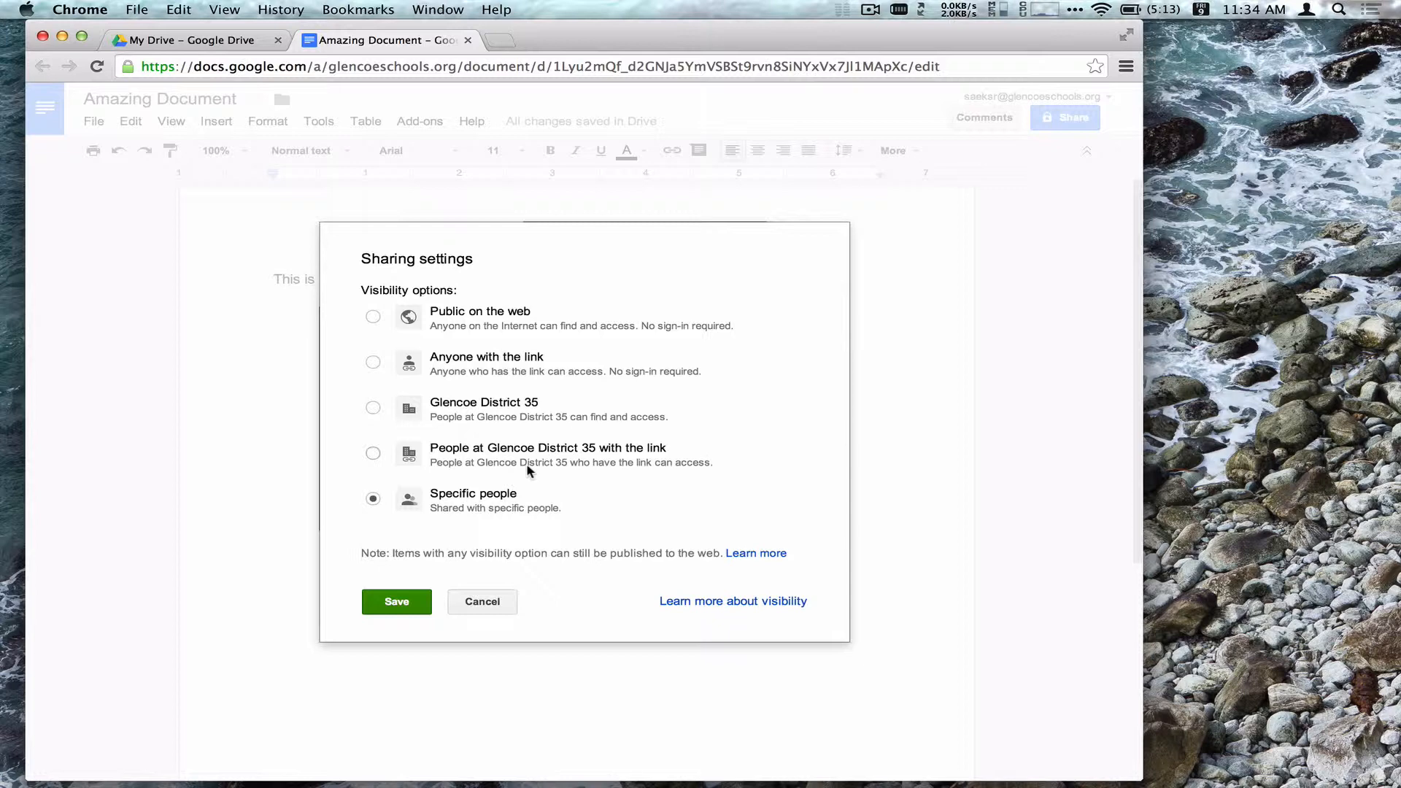
pyautogui.moveTo(367, 455)
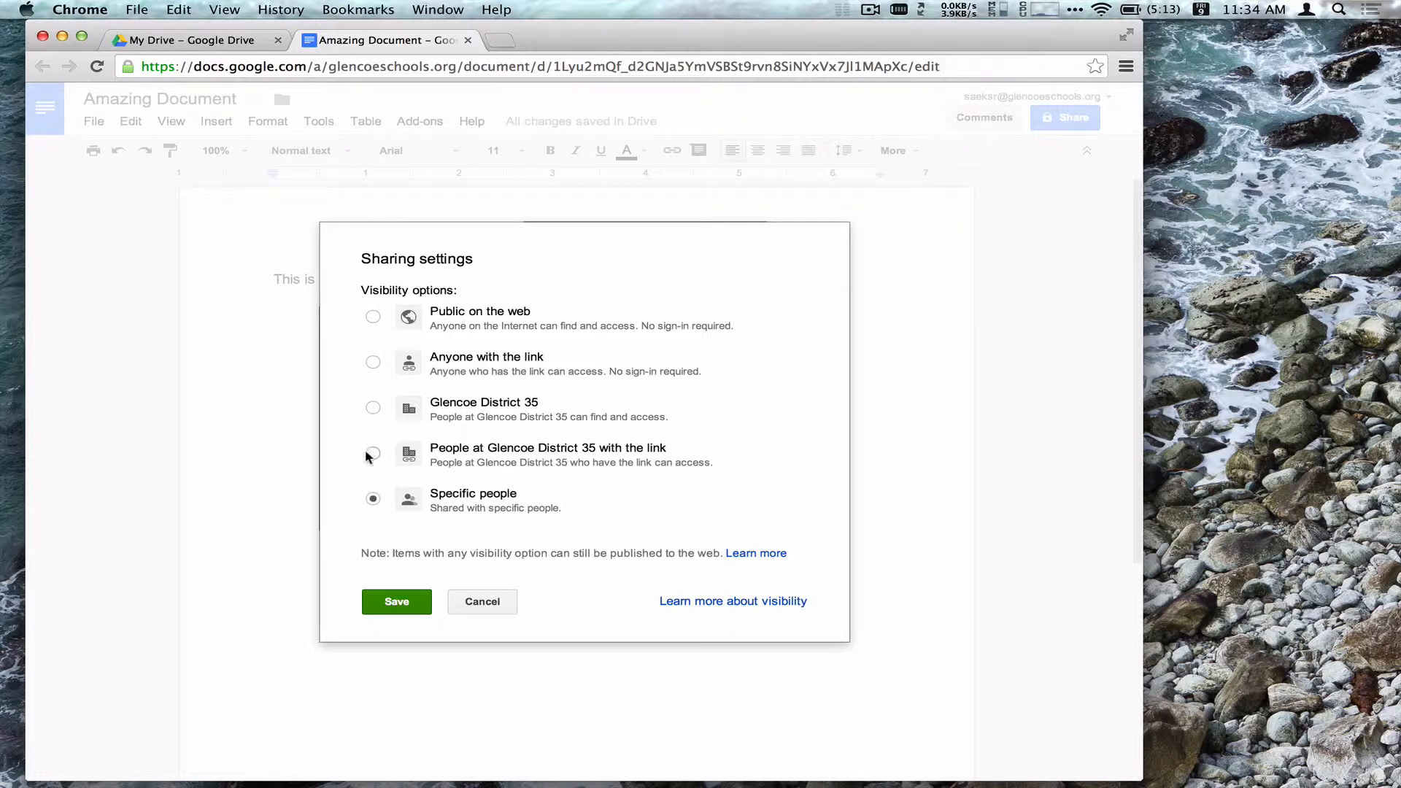
pyautogui.click(373, 454)
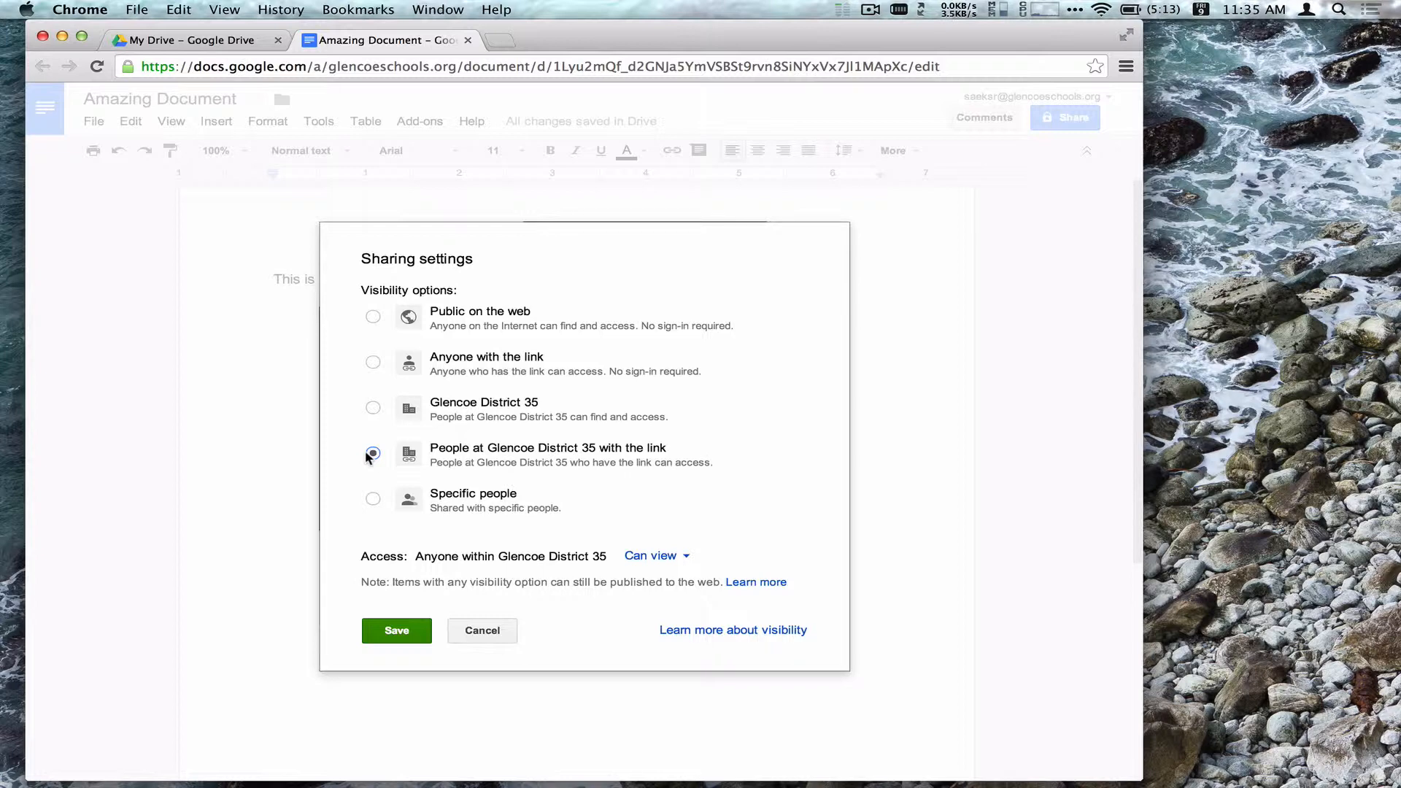
pyautogui.moveTo(391, 418)
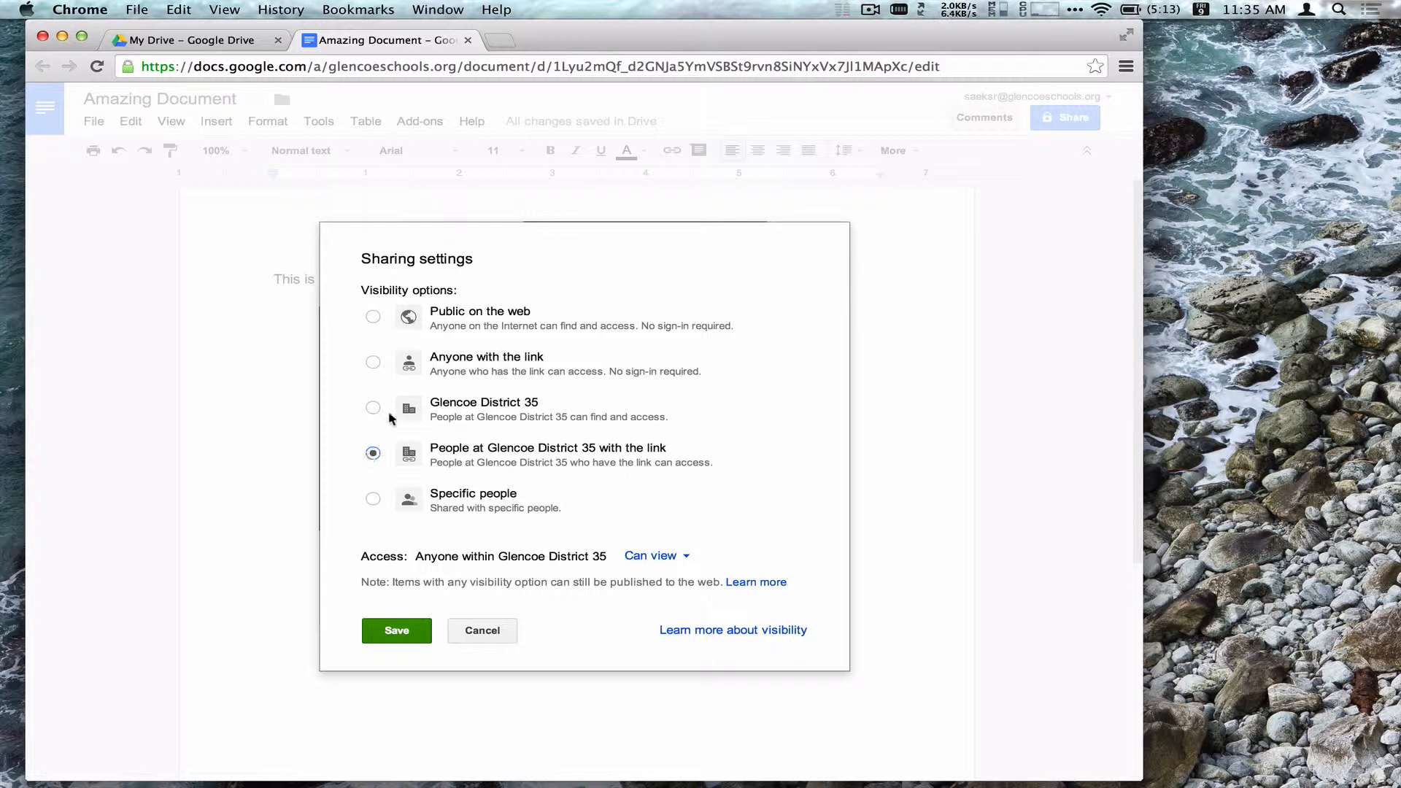
pyautogui.click(373, 407)
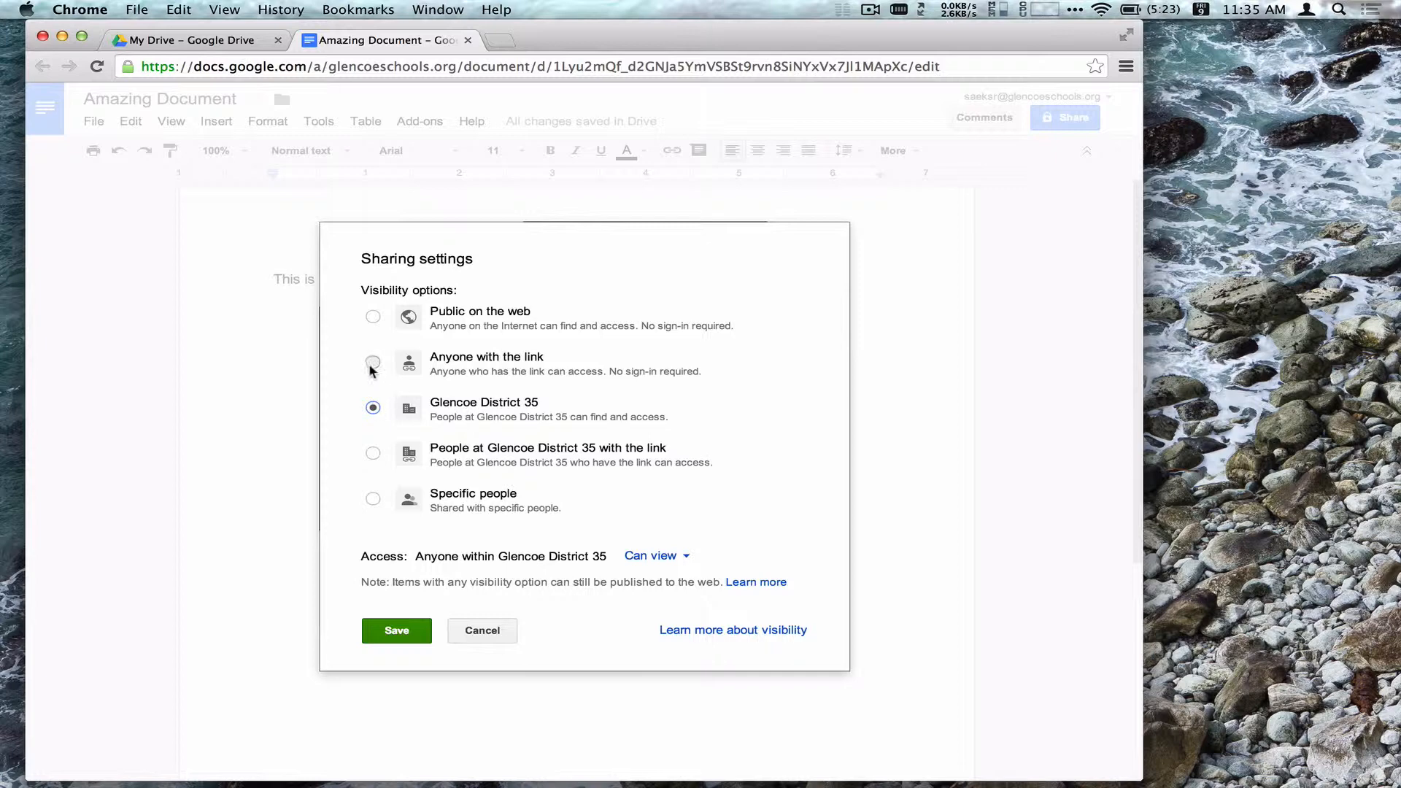
pyautogui.click(373, 366)
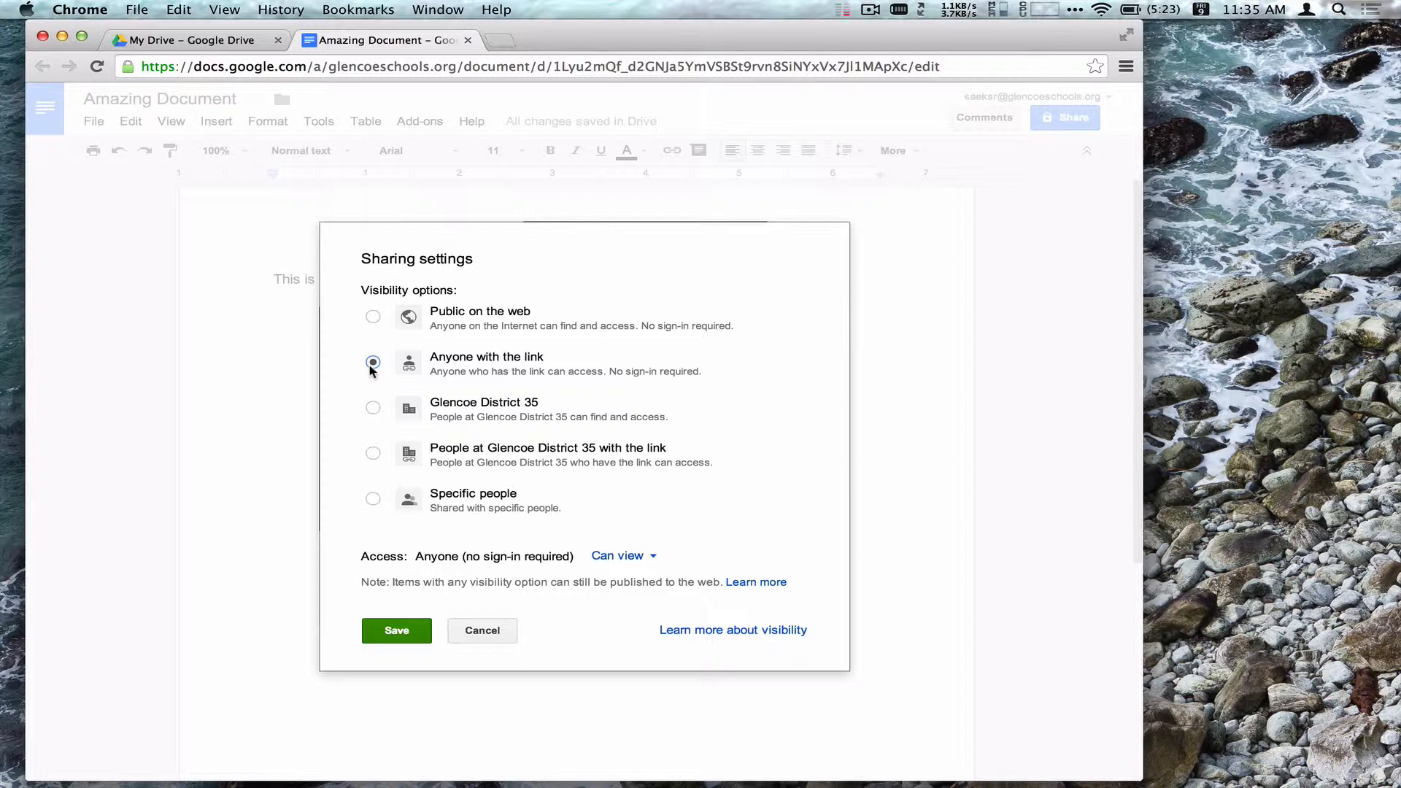
# - Save 'Anyone with the link' with Can view access, then select the share link
pyautogui.click(622, 556)
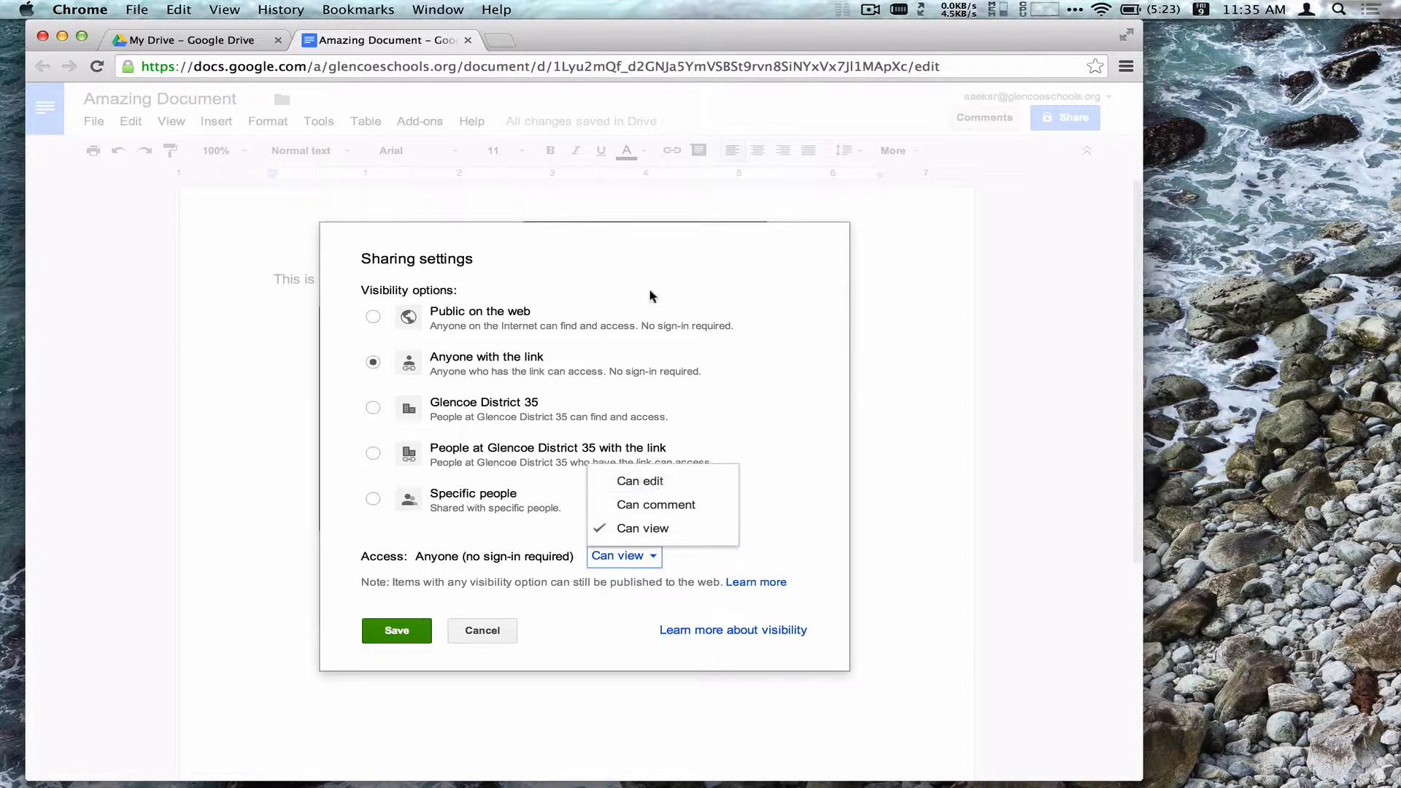
pyautogui.click(644, 529)
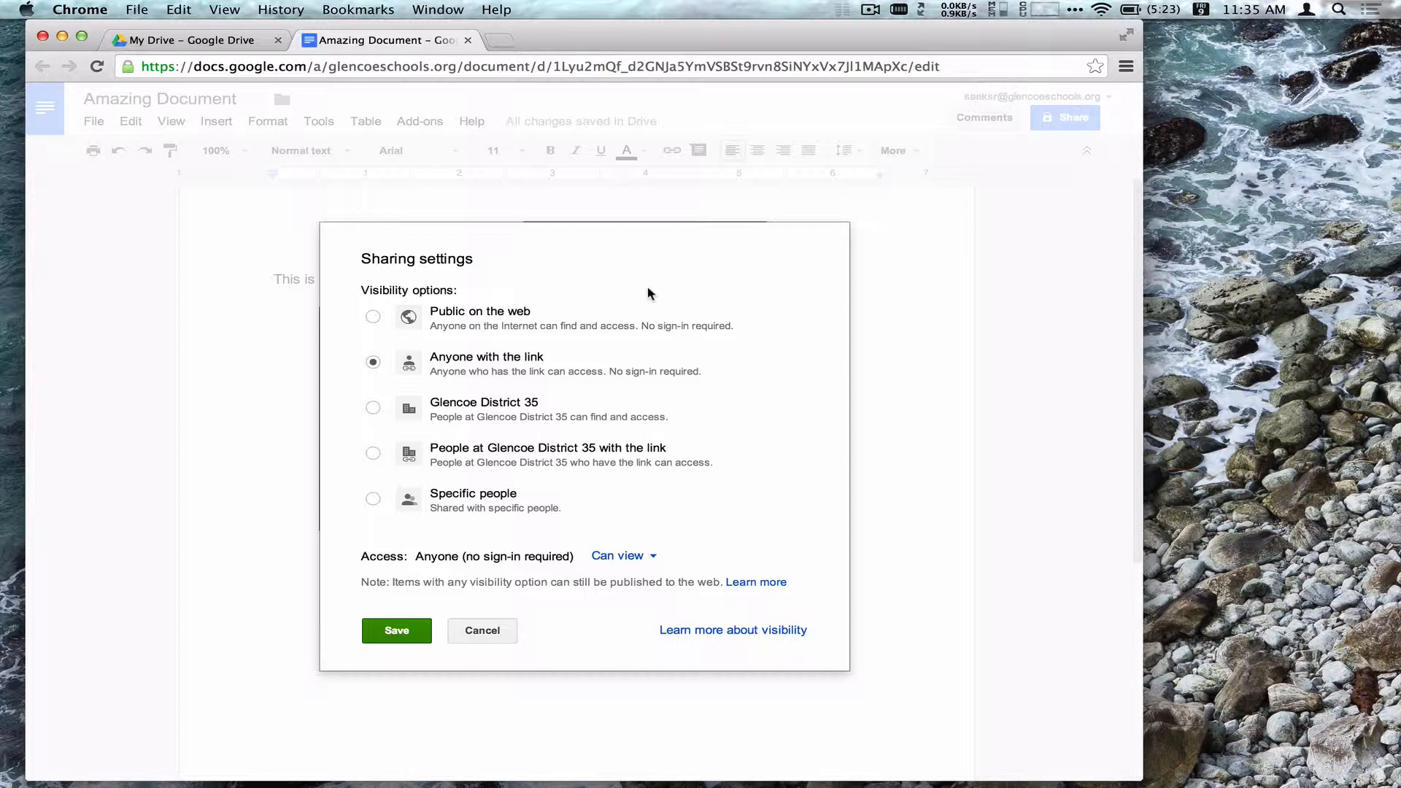
pyautogui.click(373, 316)
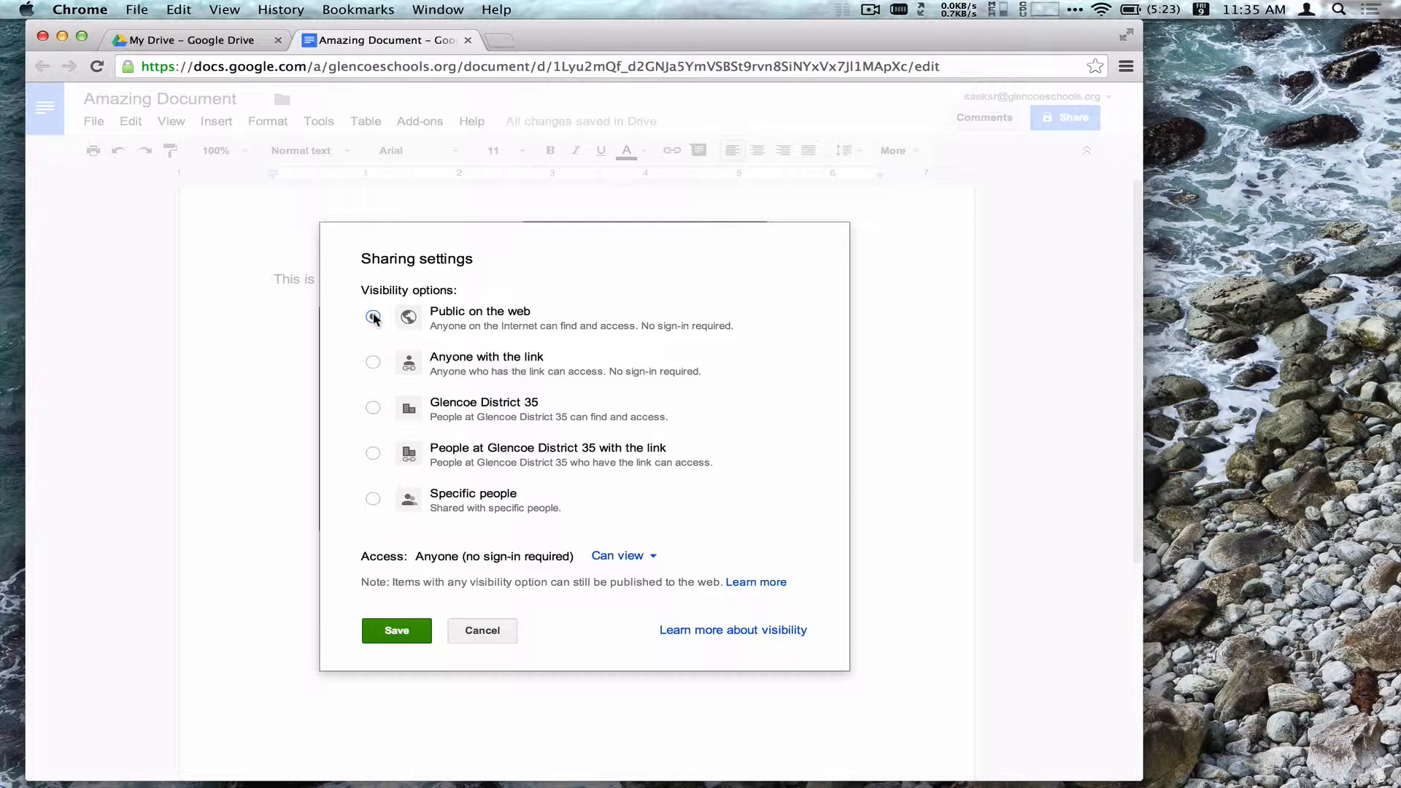
pyautogui.click(373, 316)
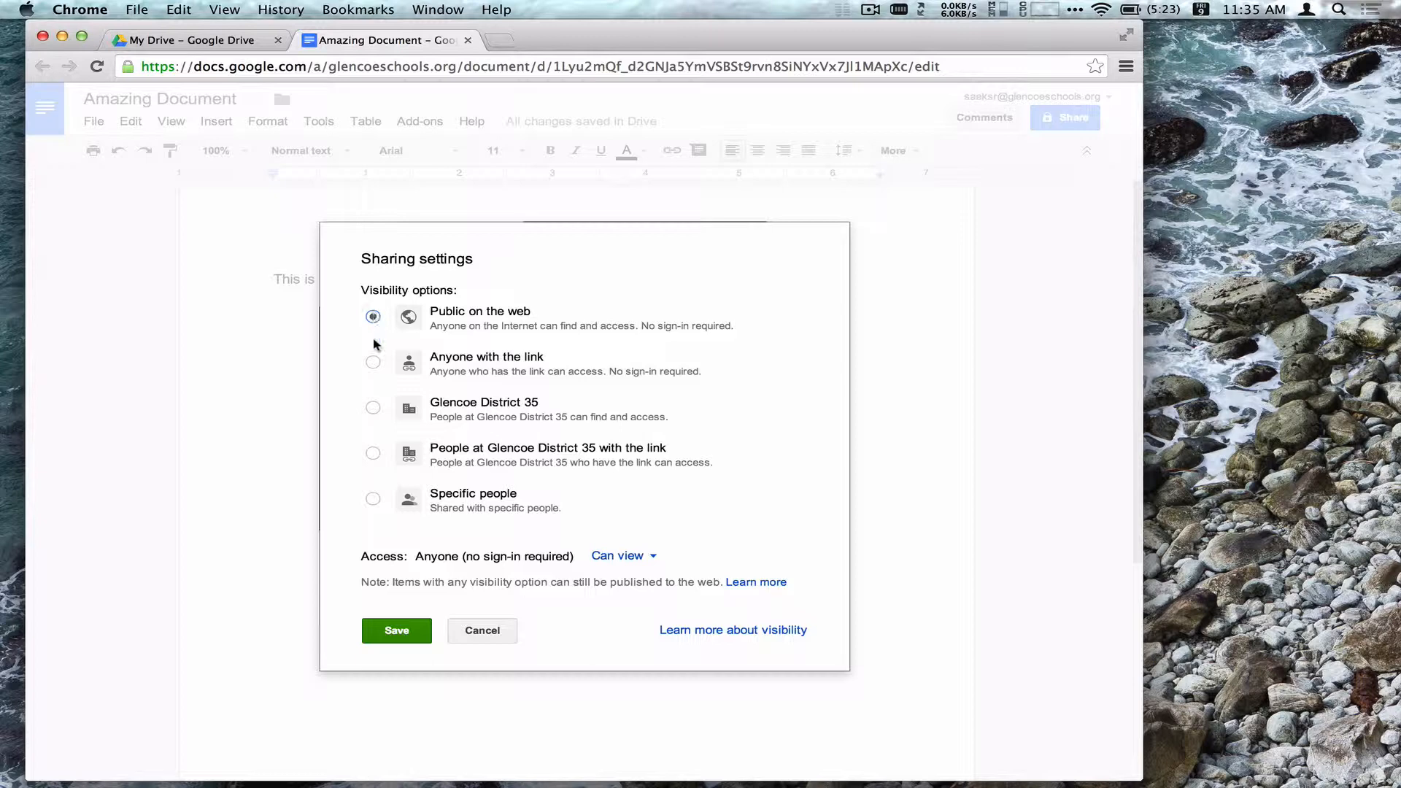
pyautogui.click(372, 362)
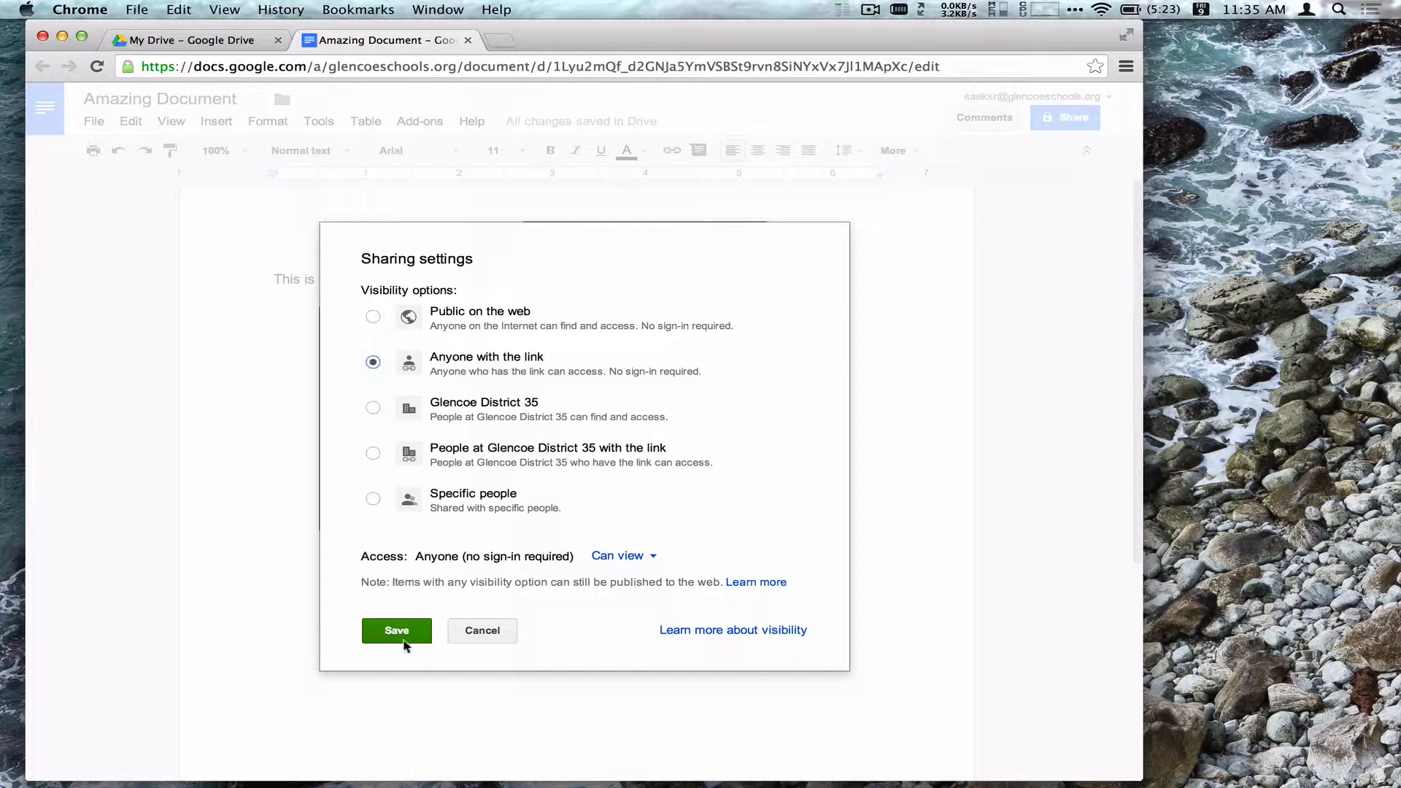
pyautogui.click(395, 630)
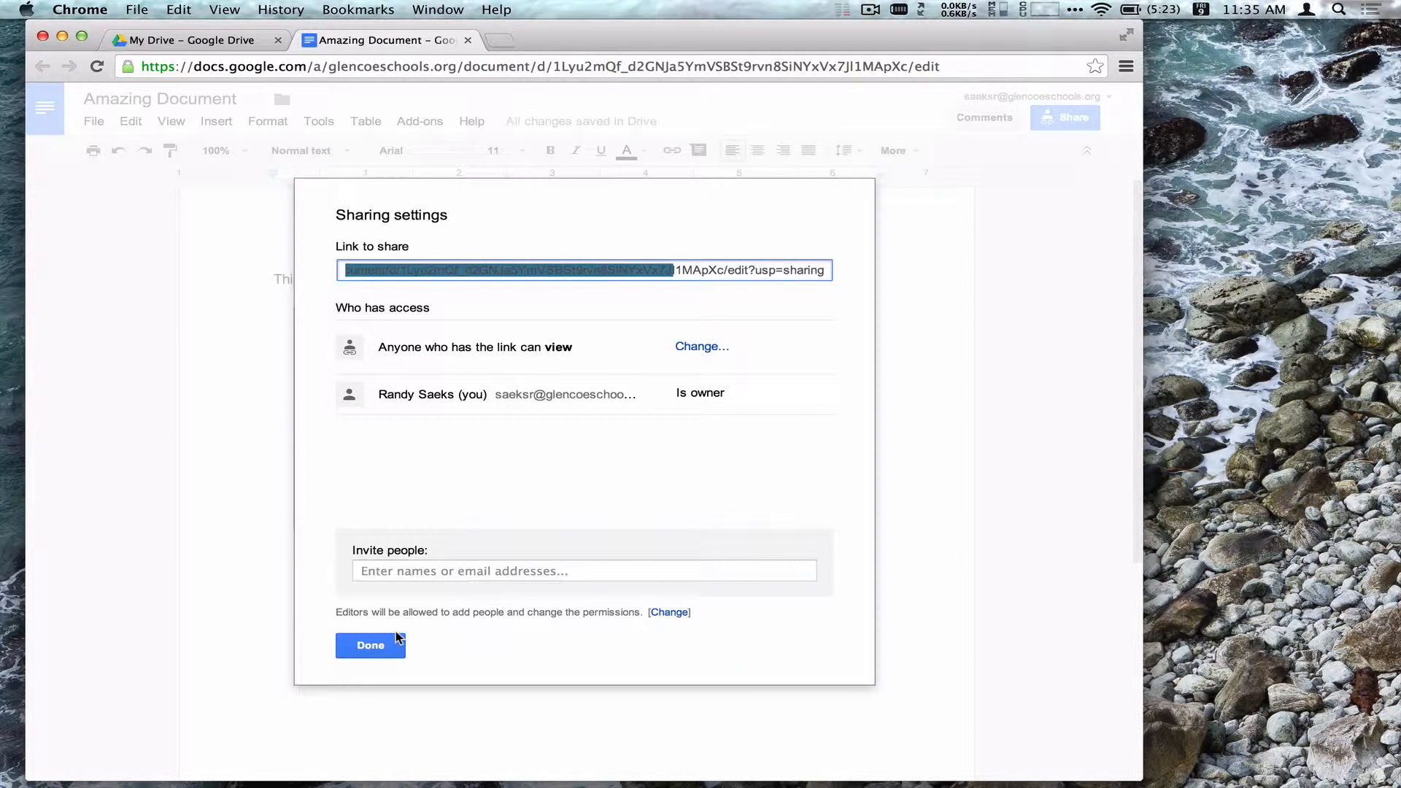
pyautogui.click(498, 269)
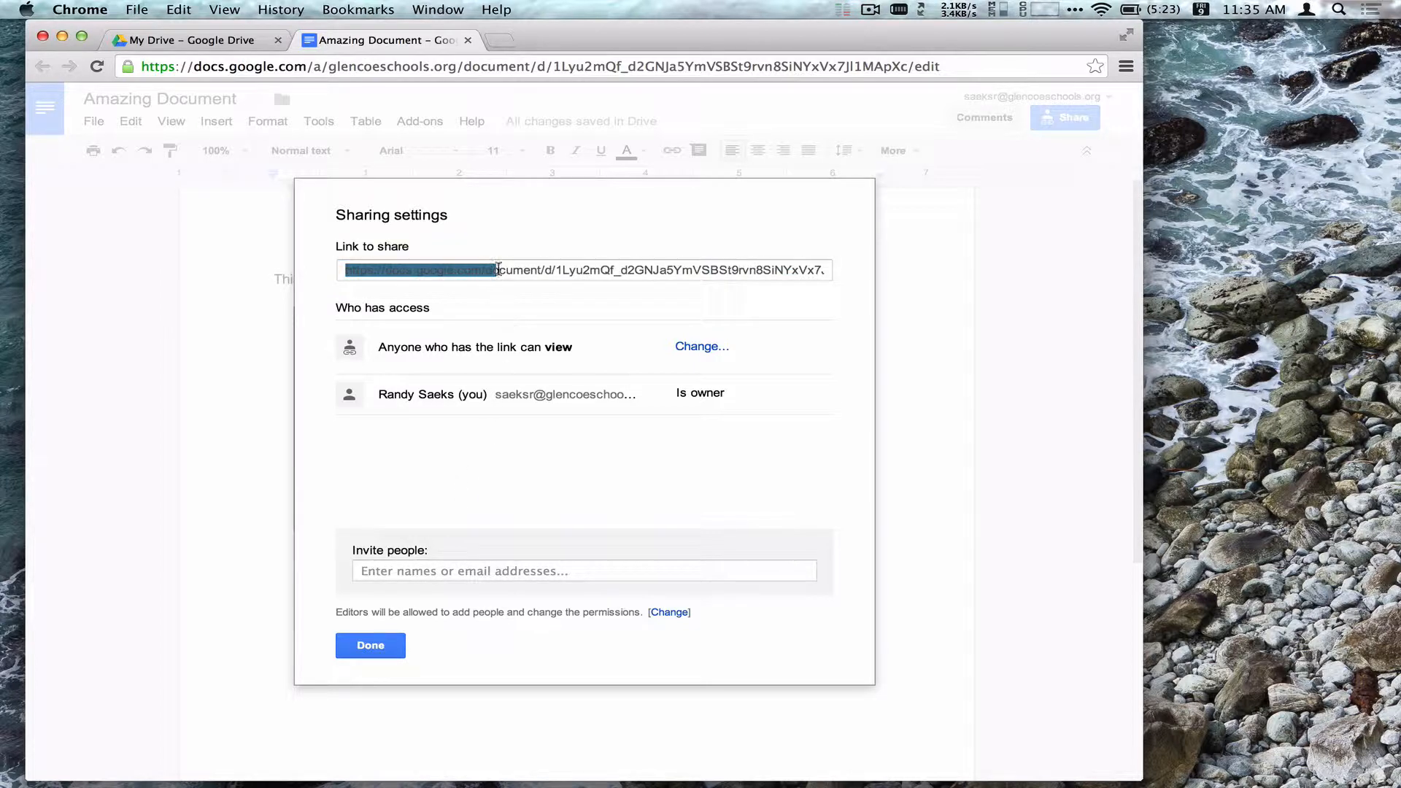